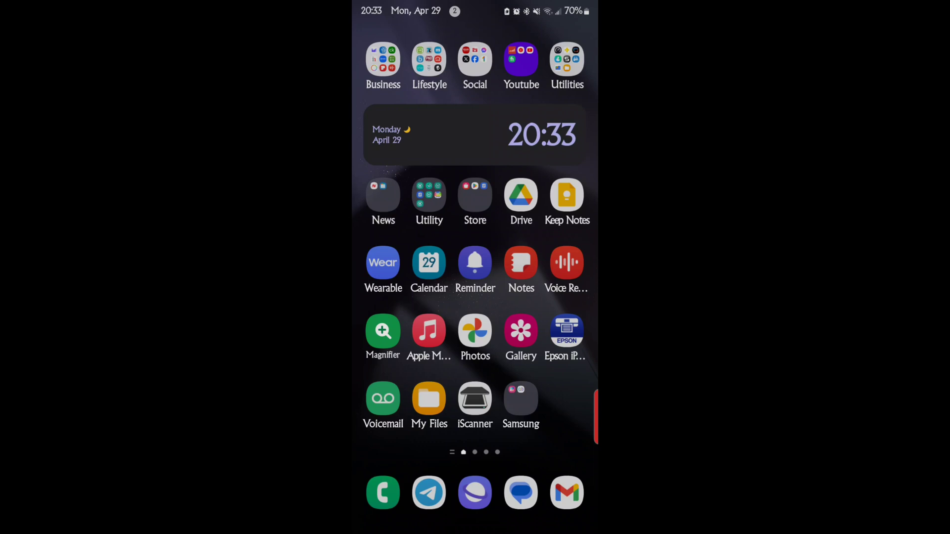
- Pull down the notification and quick settings panel over the home screen
scroll("down", 3)
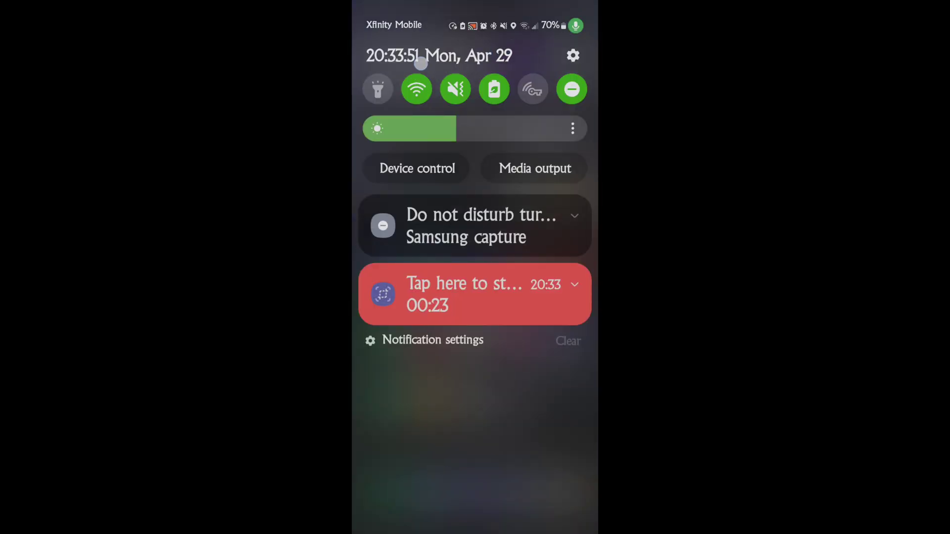
- Go from the quick settings gear into Display and scroll to Font size and style
left_click(572, 56)
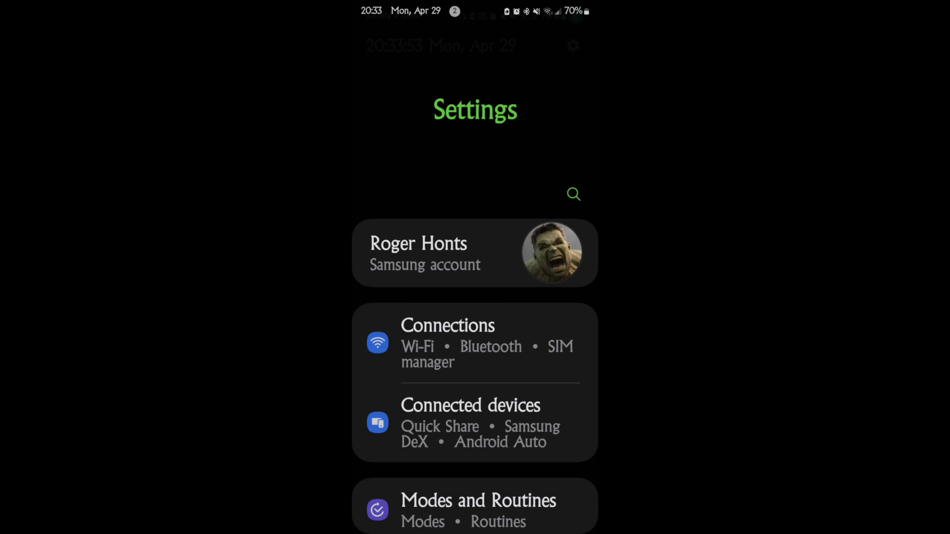
scroll("down", 3)
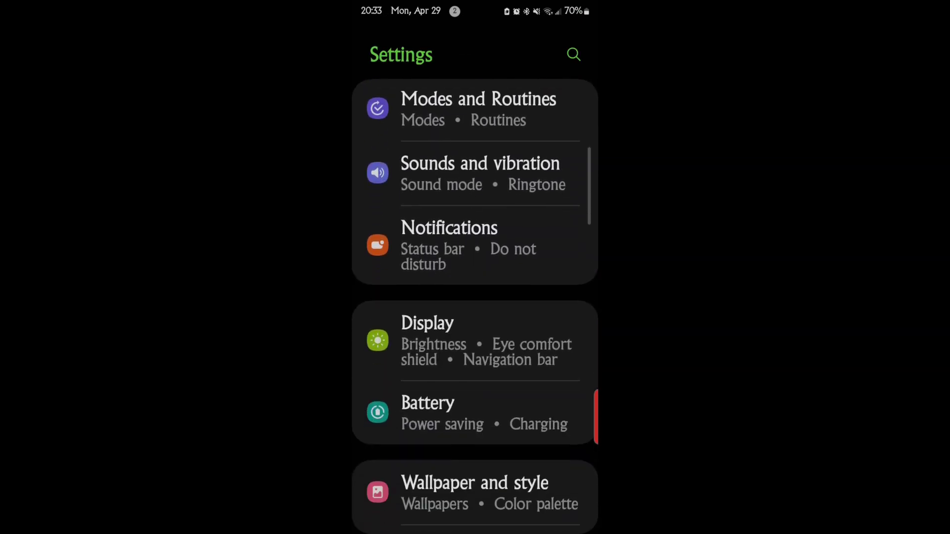
left_click(428, 323)
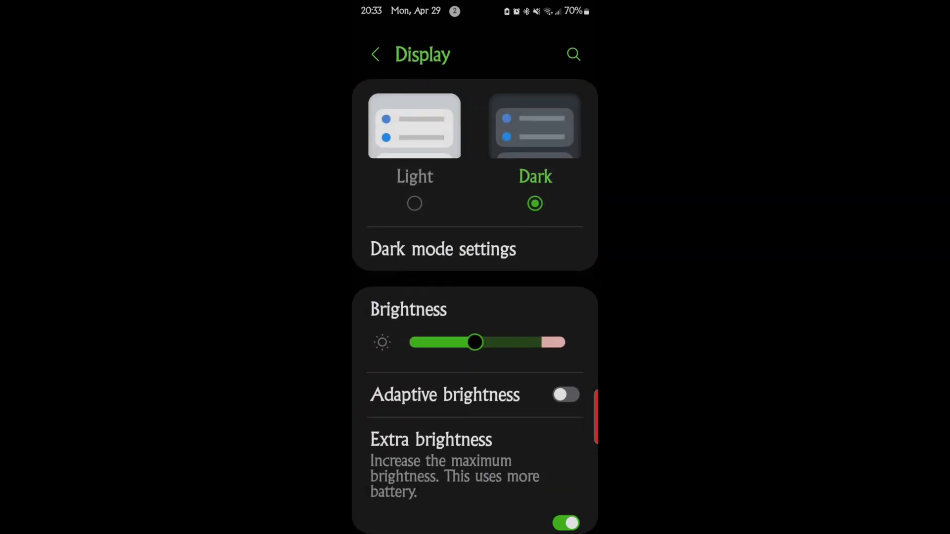
scroll("down", 3)
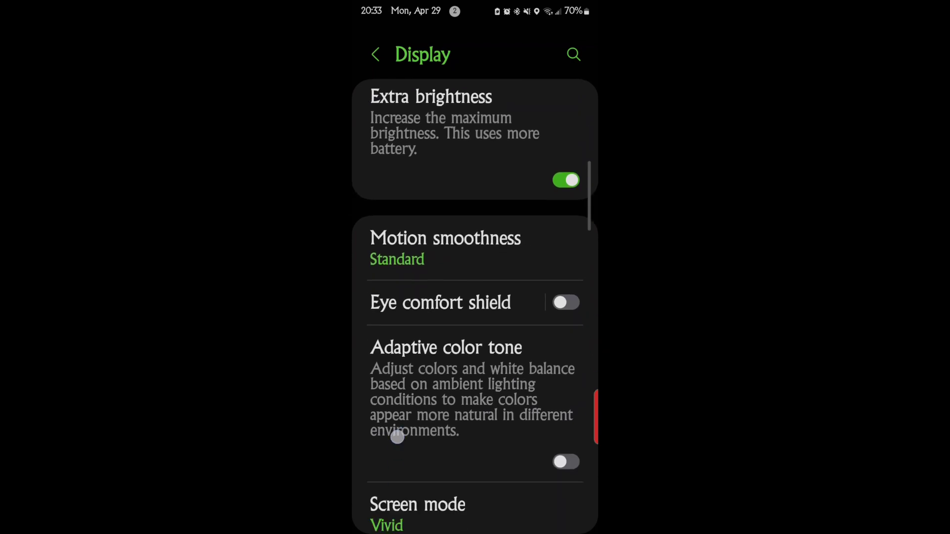
scroll("down", 3)
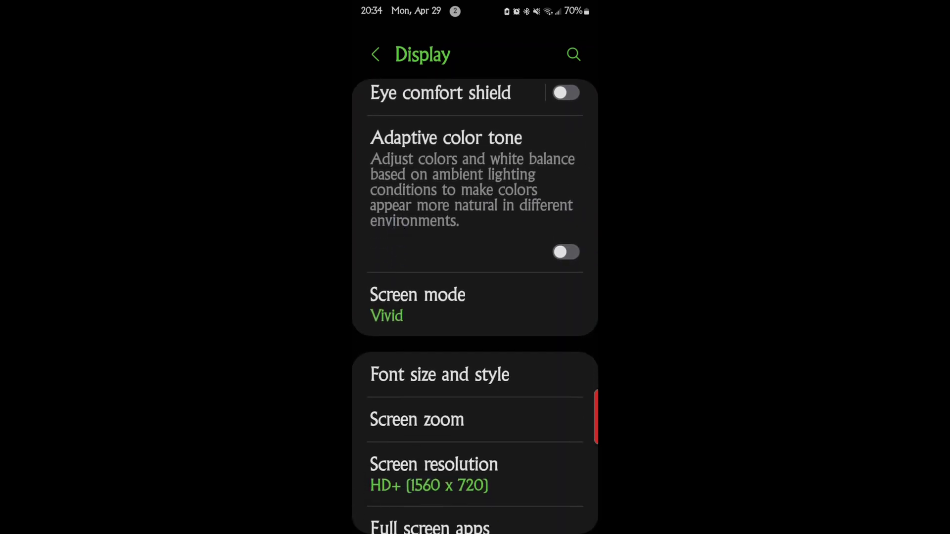
left_click(430, 379)
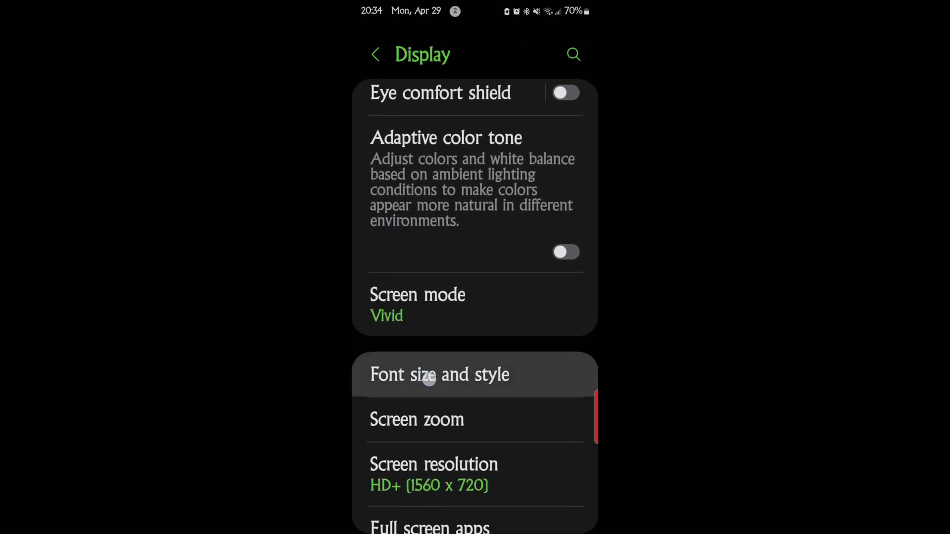
- Show the Font style list with AlbertusMTProLightLatin selected and head to Download fonts
left_click(439, 374)
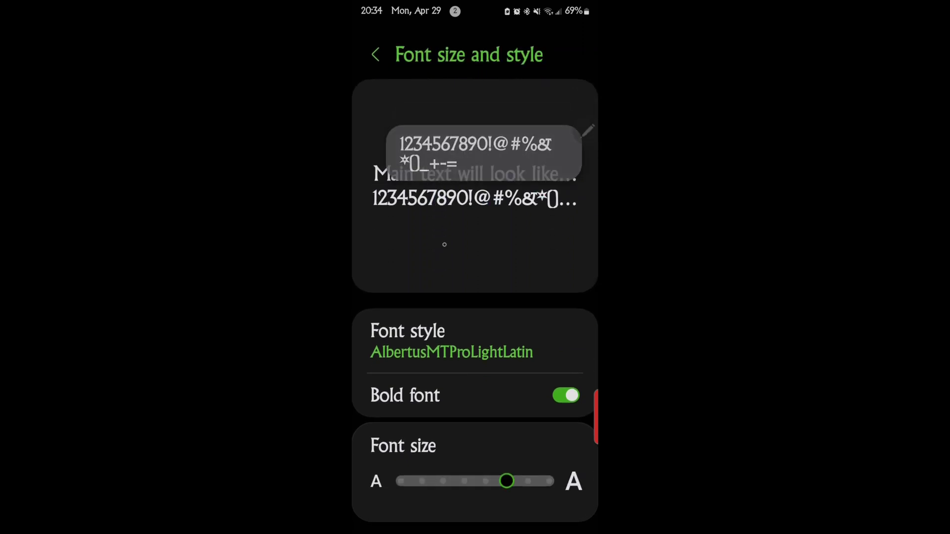
left_click(451, 352)
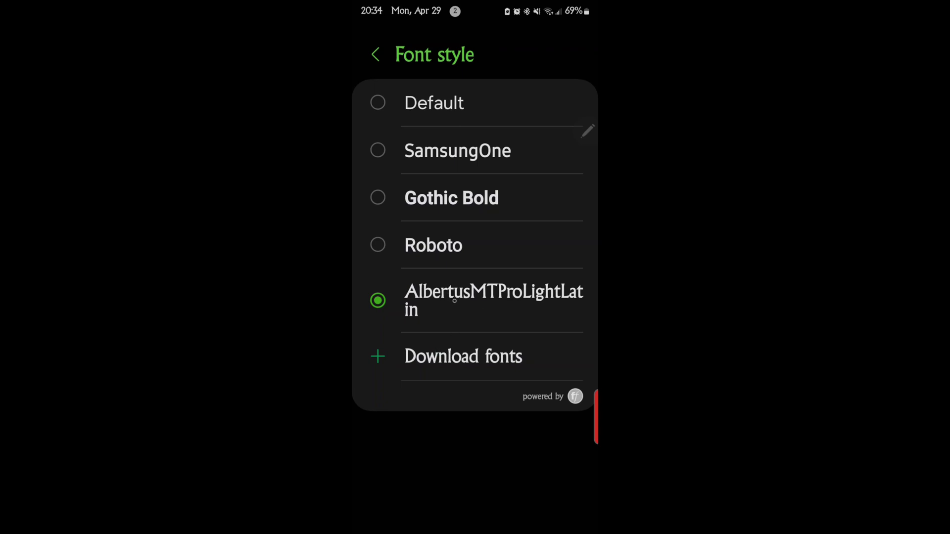
left_click(463, 356)
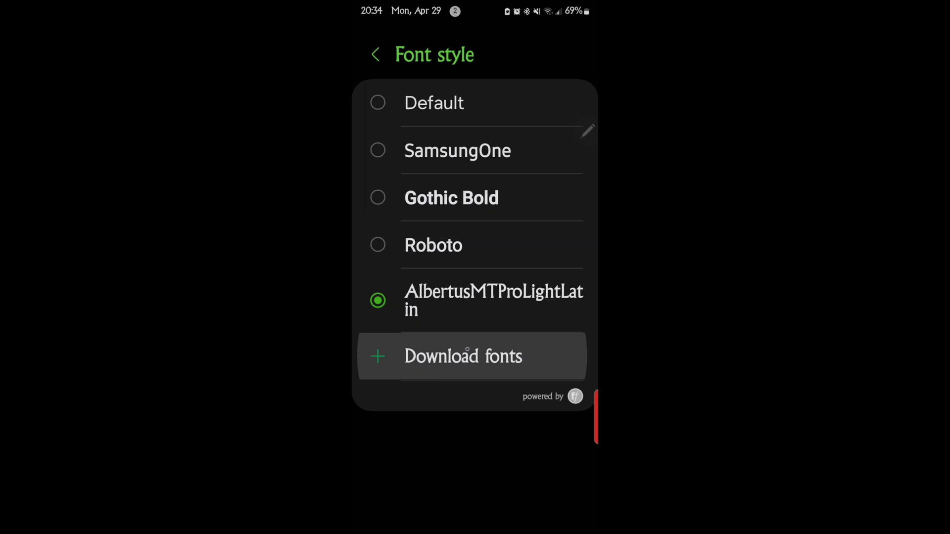
- Browse the Galaxy Store font catalog, switching between Top free and Top lists
left_click(463, 356)
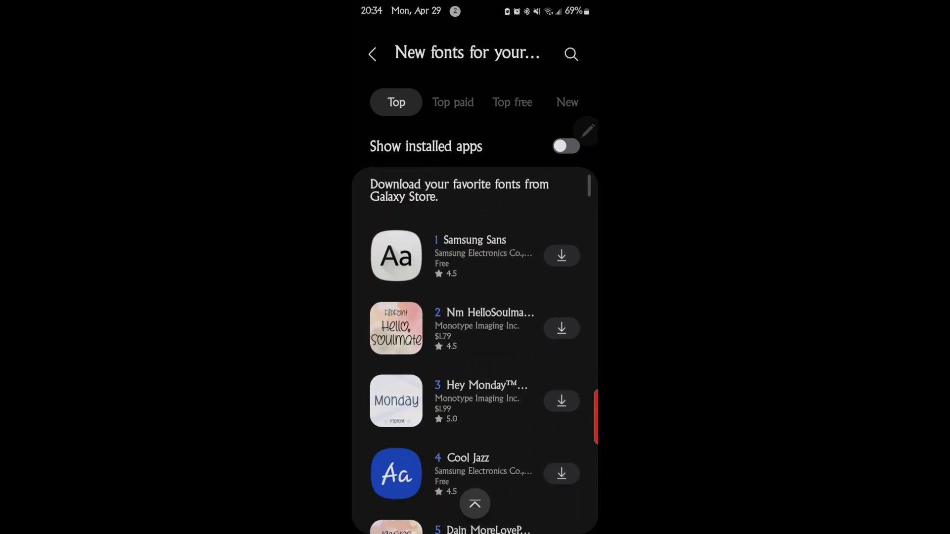
left_click(511, 102)
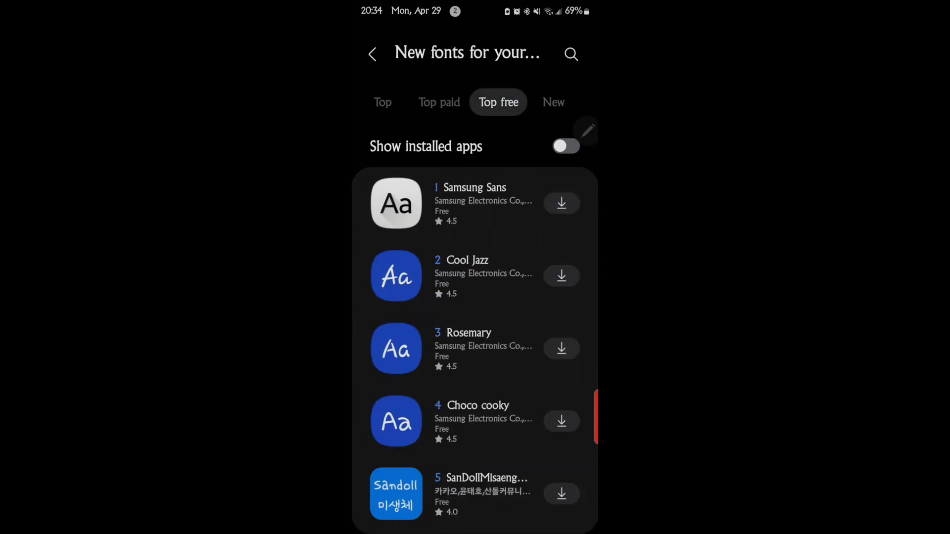
left_click(396, 102)
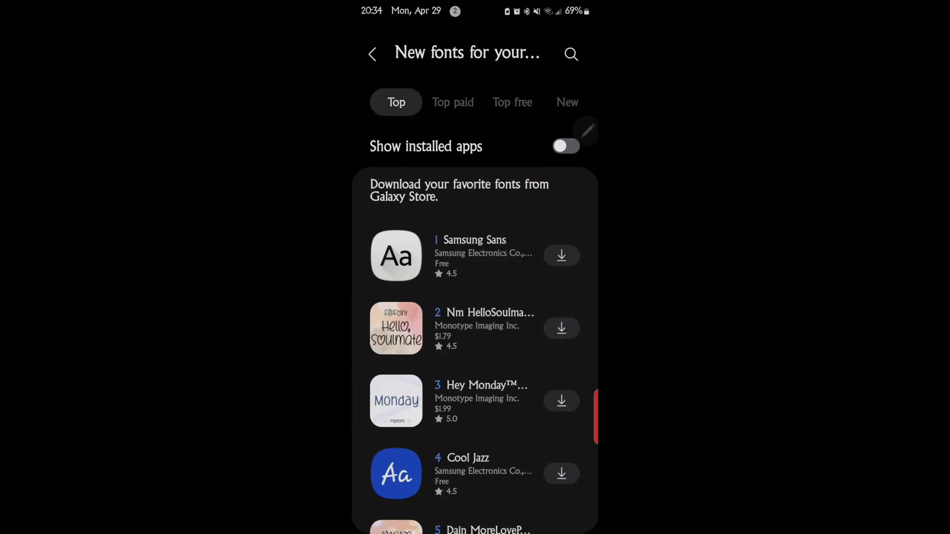
scroll("down", 3)
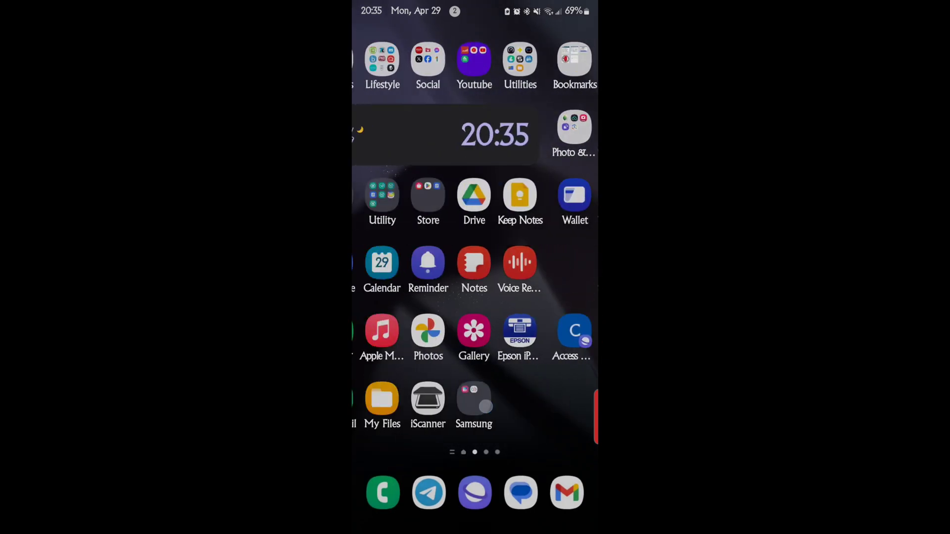
- Return from recent apps to the Font style list with AlbertusMTProLightLatin chosen
left_click(382, 492)
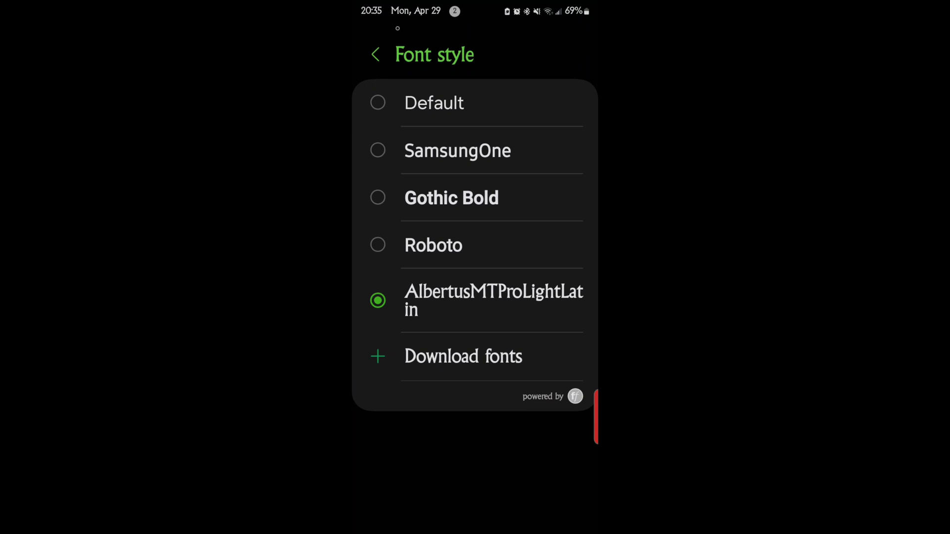
- Go back to Display and reopen Font size and style showing AlbertusMTProLightLatin with bold on
left_click(376, 54)
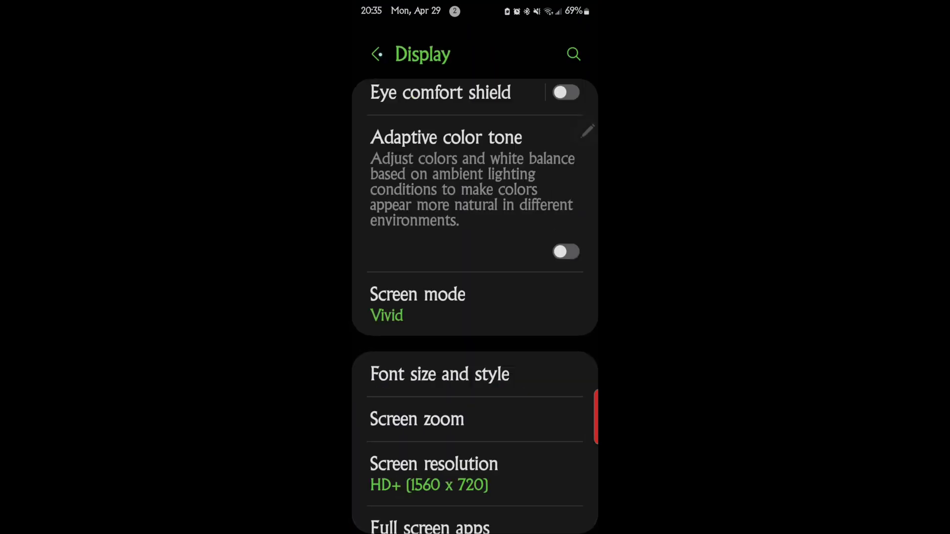
left_click(376, 54)
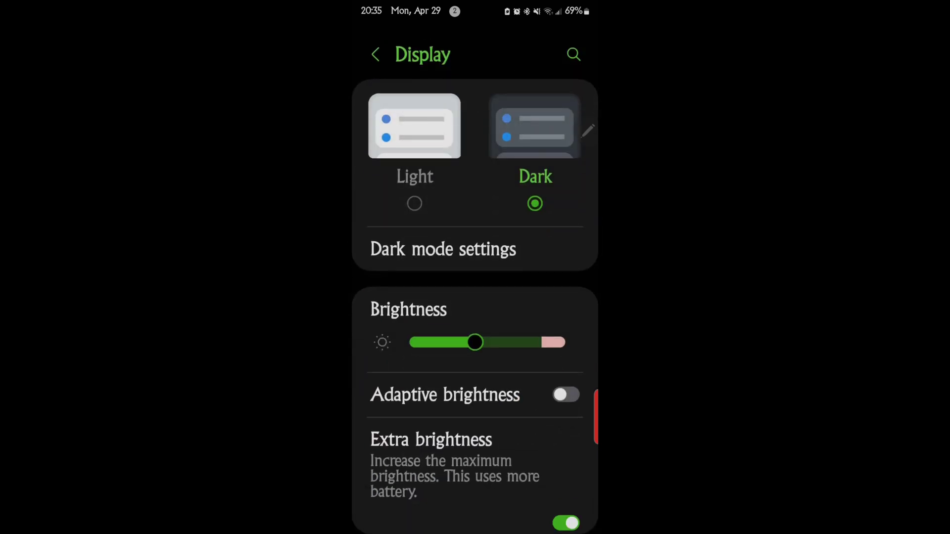
scroll("down", 3)
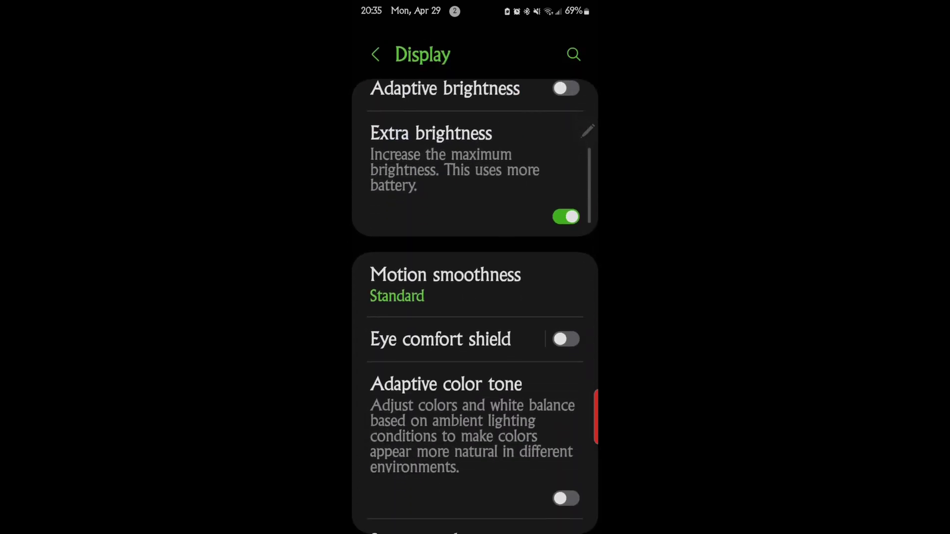
scroll("down", 3)
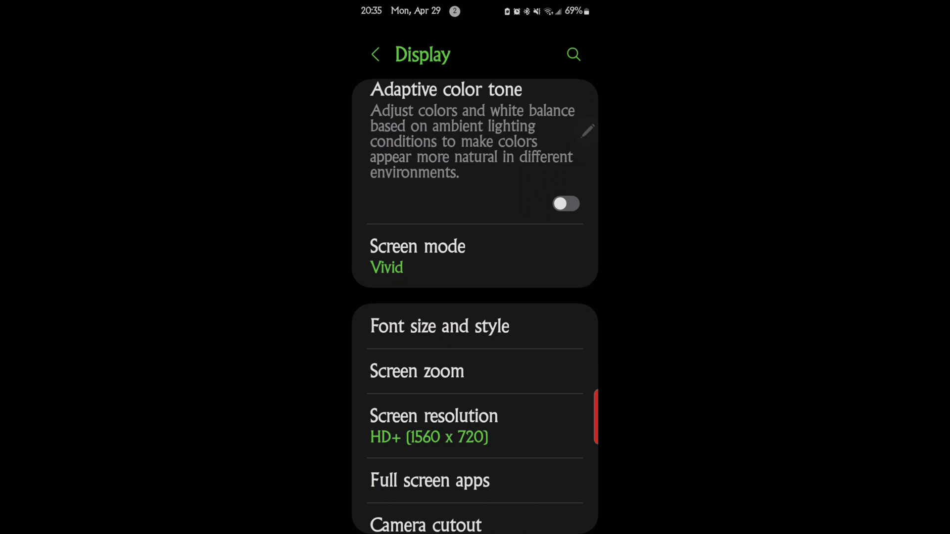
left_click(439, 326)
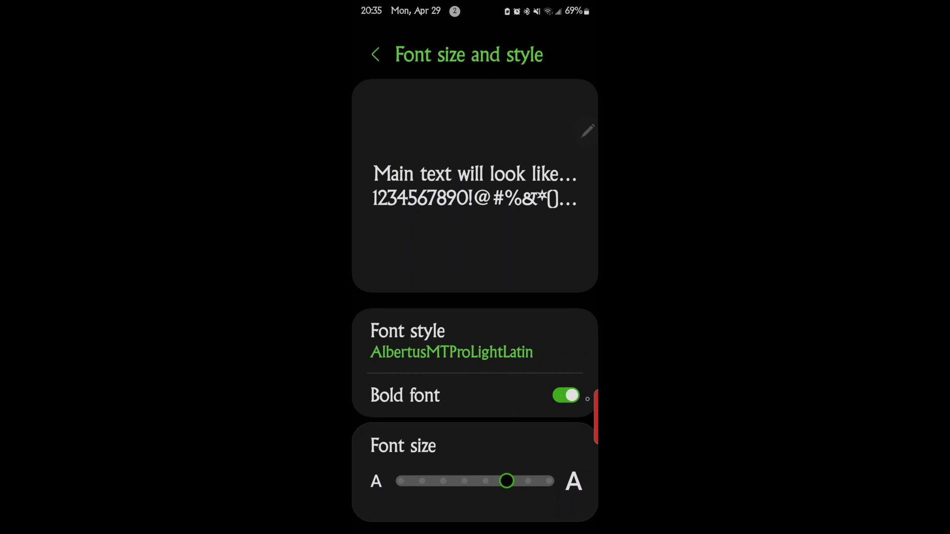
left_click(565, 394)
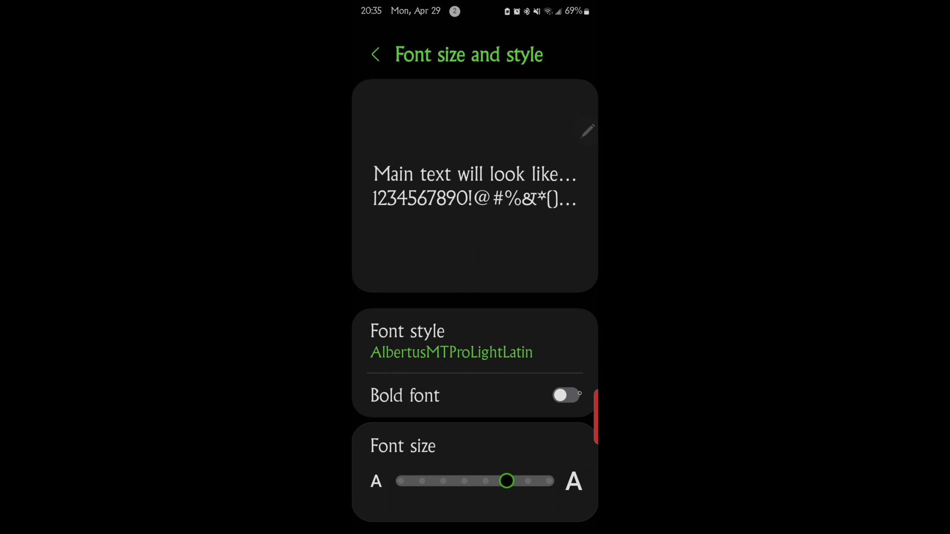
left_click(566, 395)
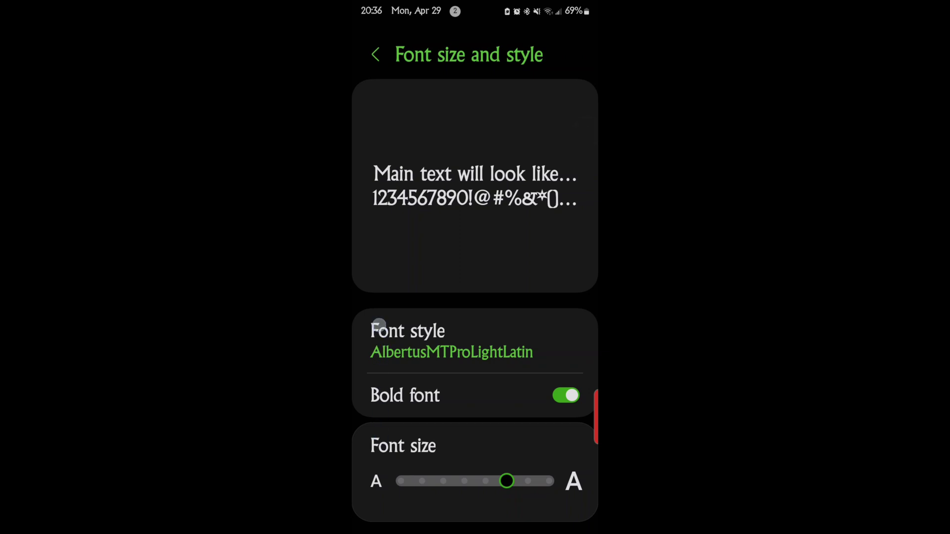
left_click_drag(507, 481, 447, 481)
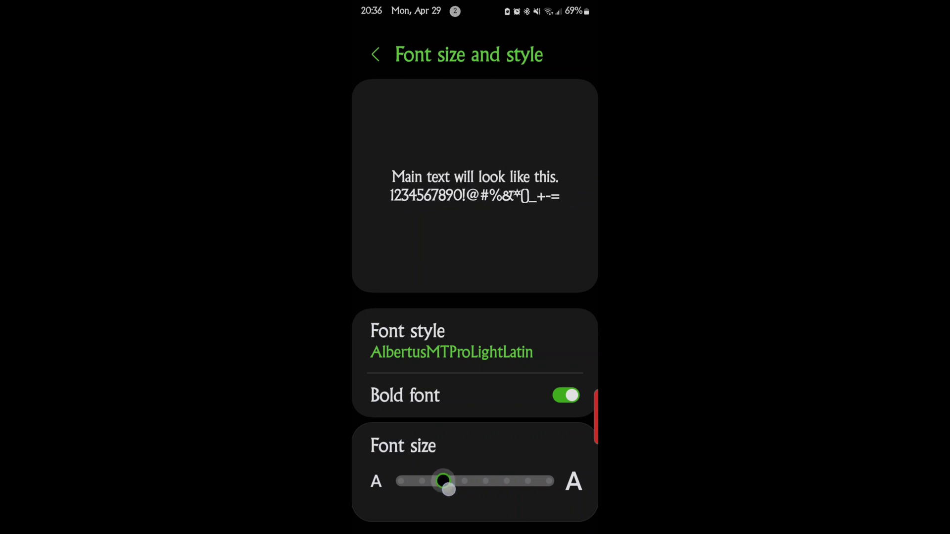
left_click_drag(447, 481, 487, 481)
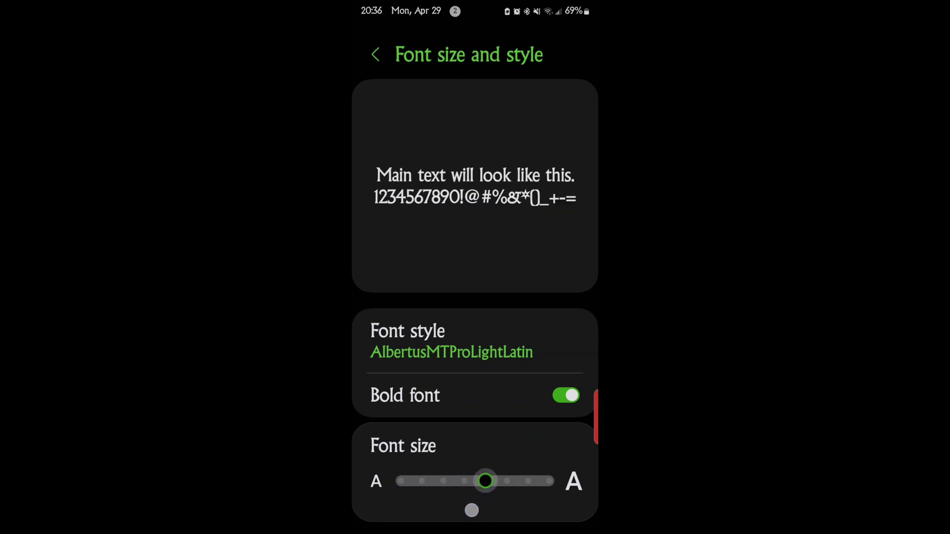
left_click_drag(487, 481, 507, 480)
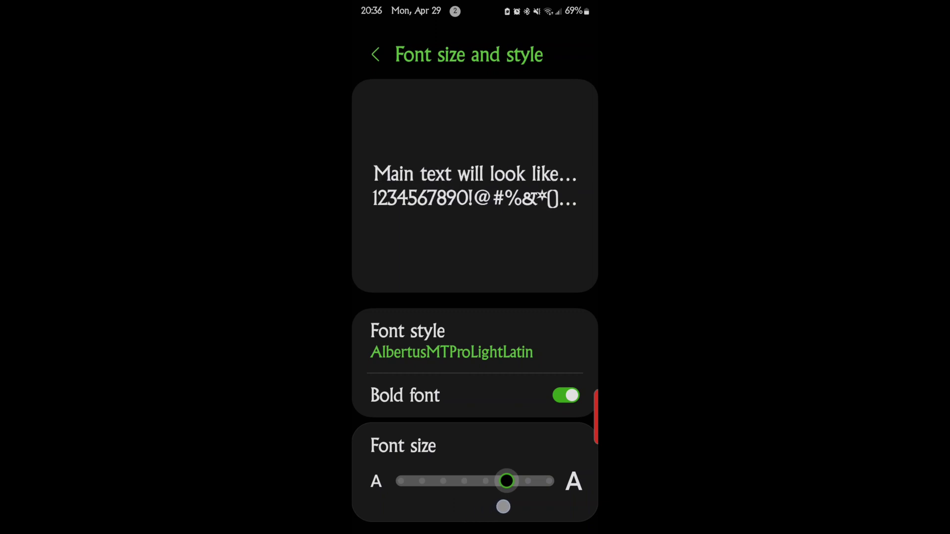